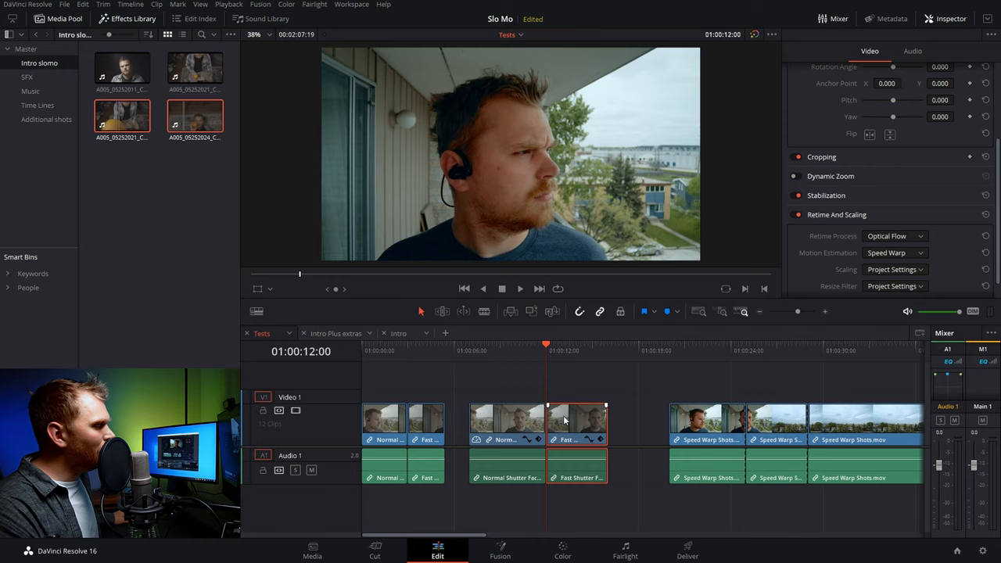
- Switch the Fast Shutter clip's Motion Estimation from Speed Warp to Standard Faster
{"action": "left_click", "coordinate": [895, 252]}
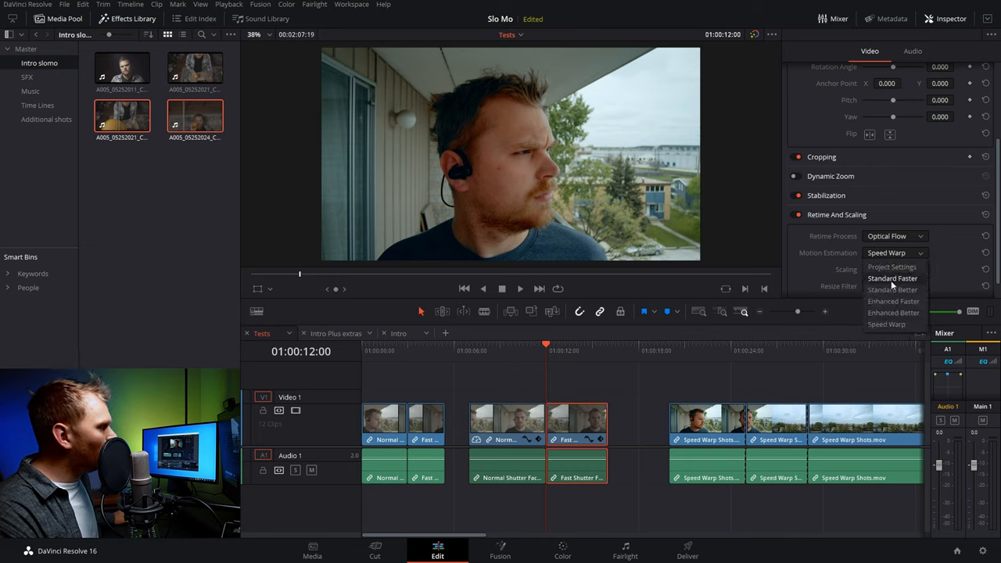
{"action": "left_click", "coordinate": [892, 278]}
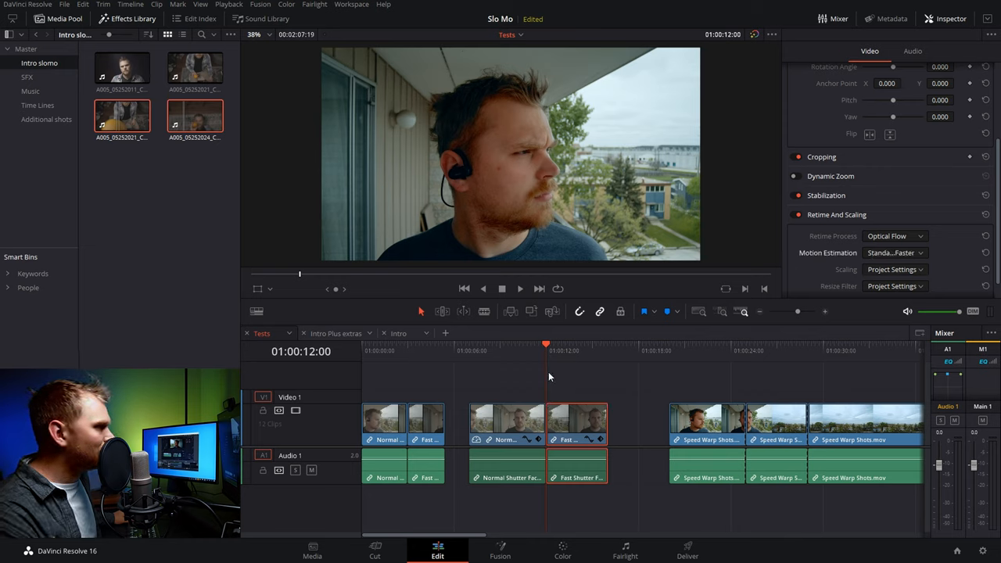